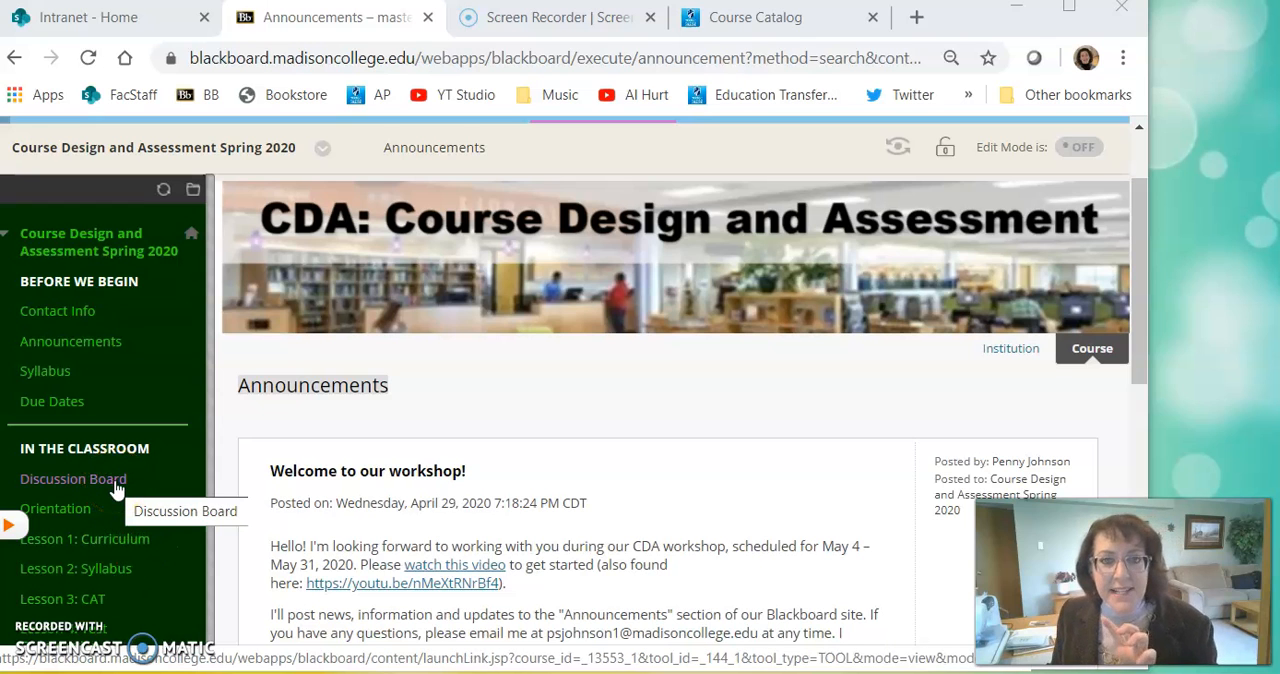
- Go to the course Discussion Board and enter the Self Introduction forum
left_click(72, 478)
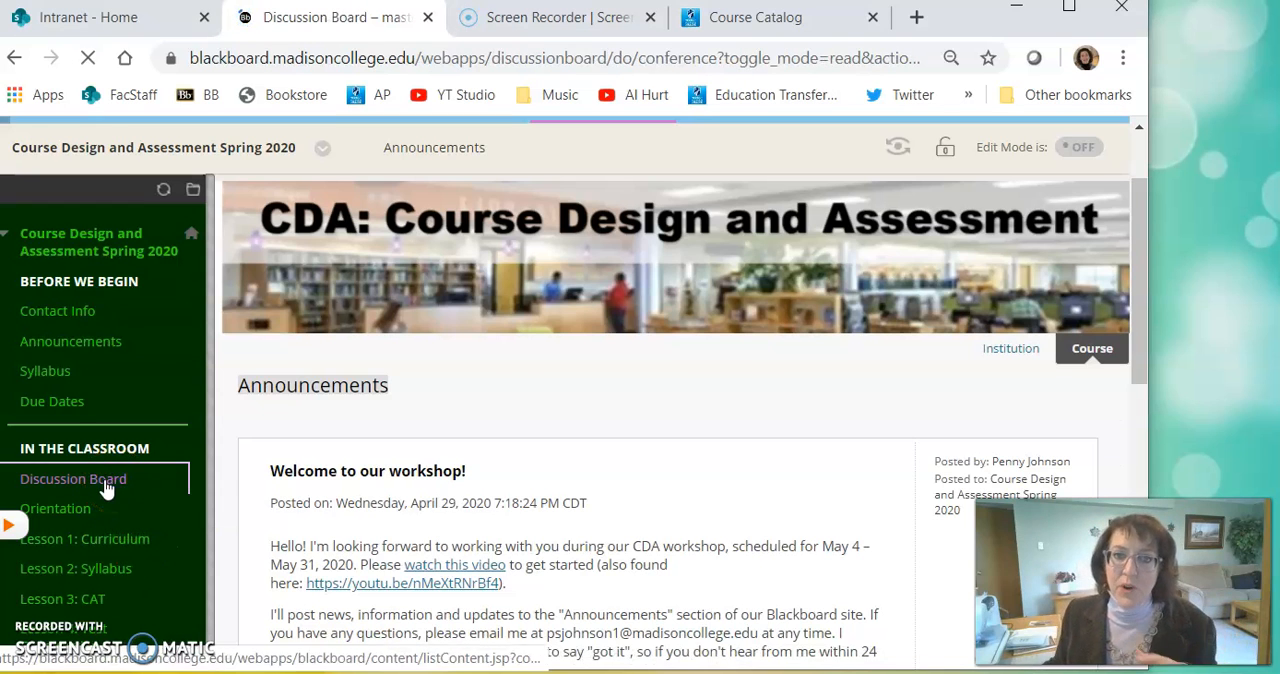
left_click(72, 478)
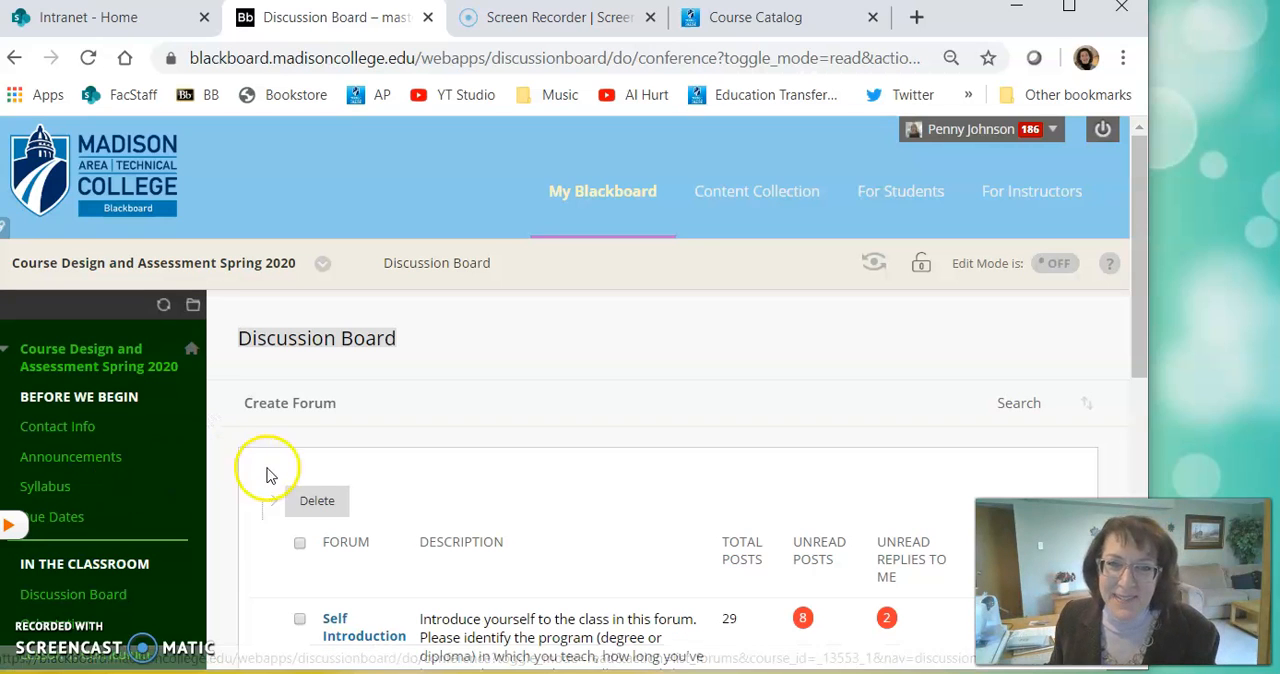
mouse_move(340, 630)
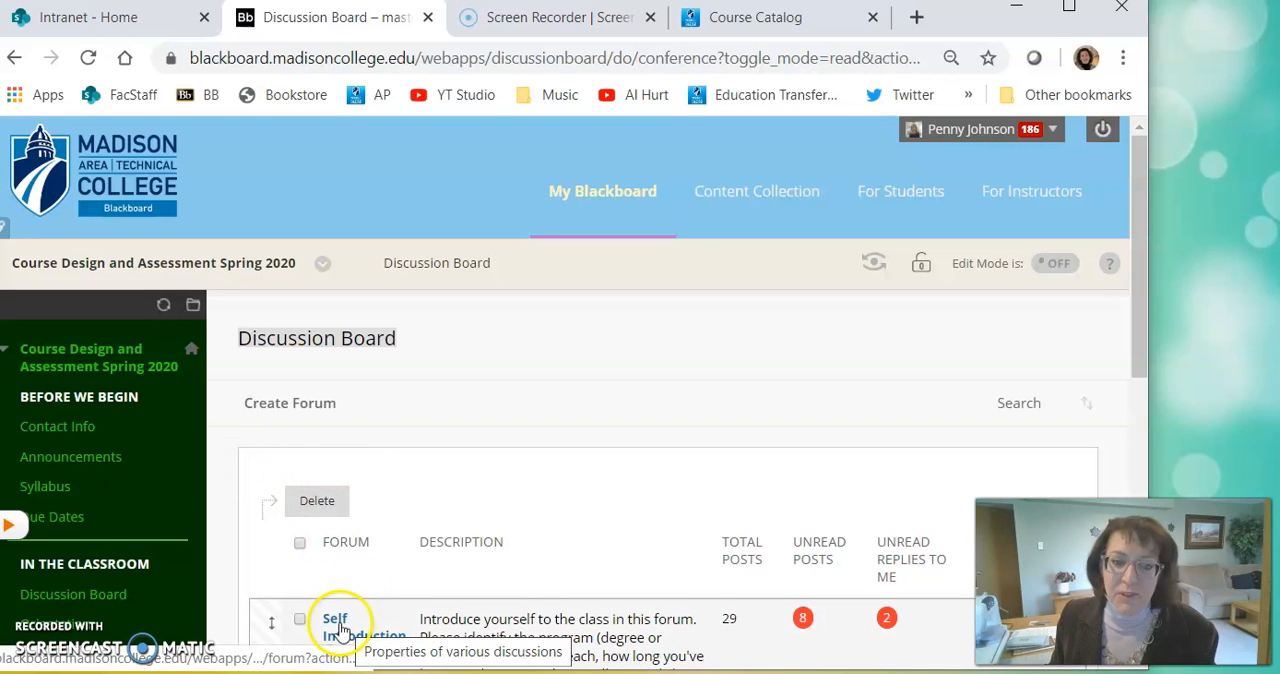
left_click(336, 620)
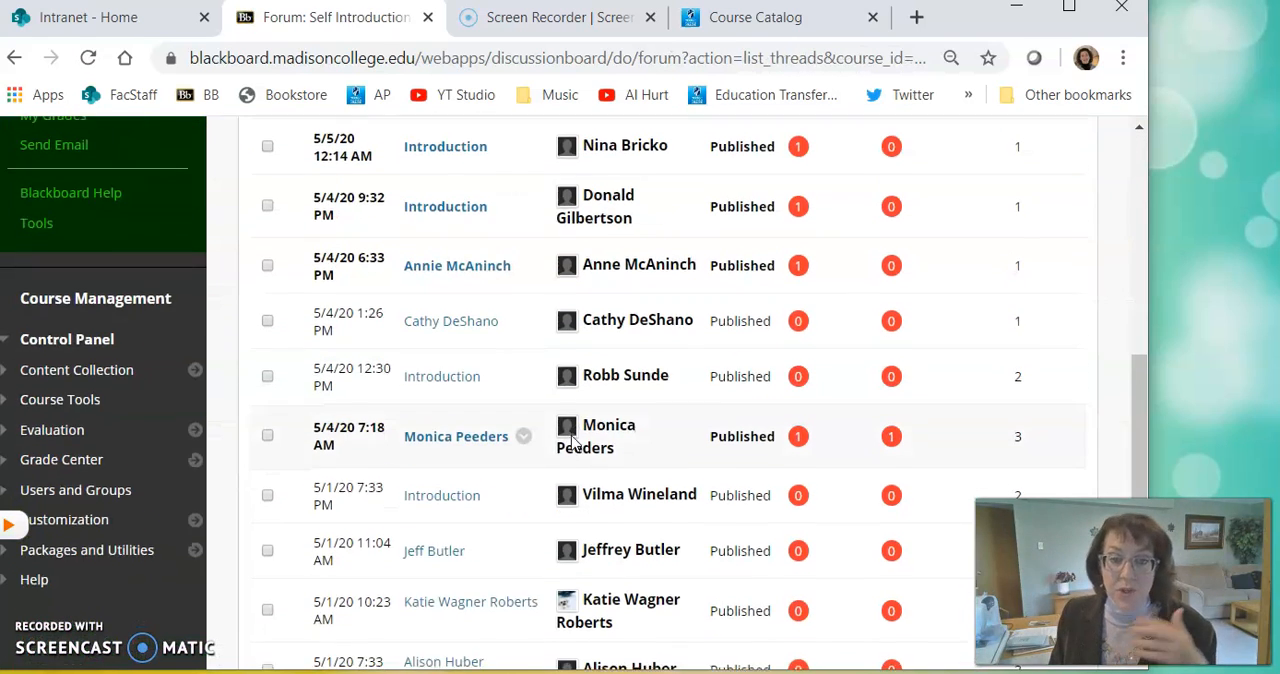
scroll("down", 3)
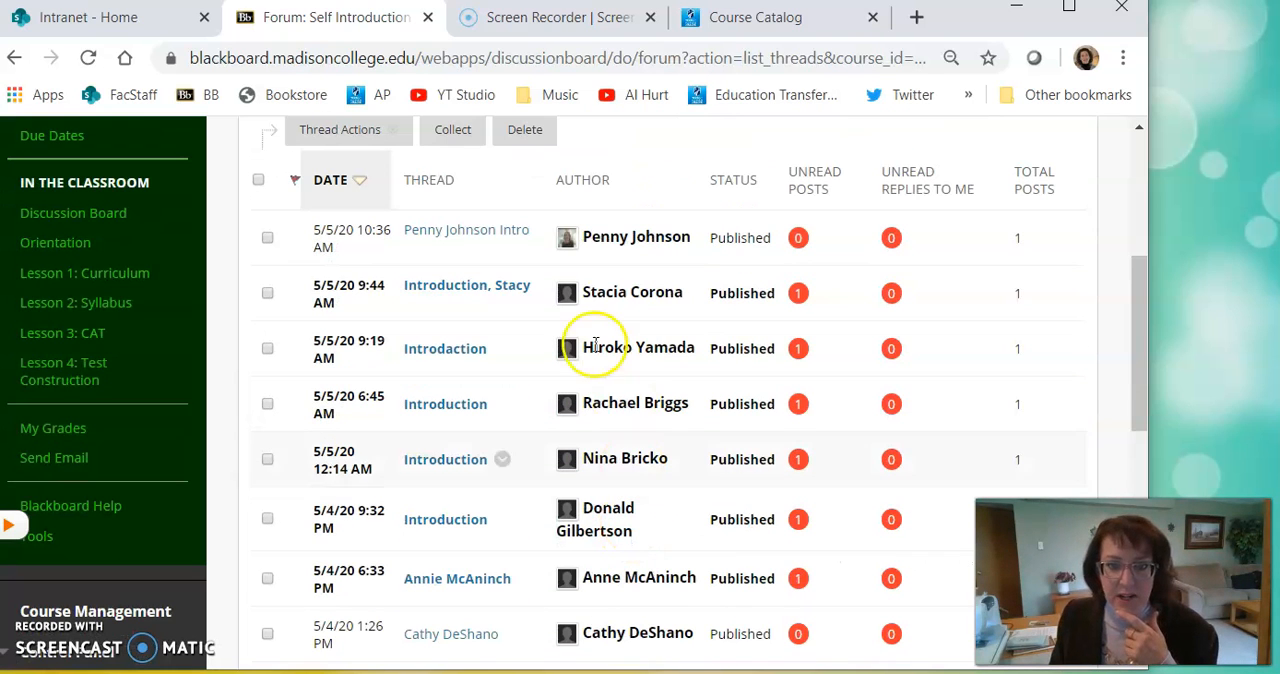
- View the facilitator's own intro thread, scrolled down to the dinner photo
left_click(466, 228)
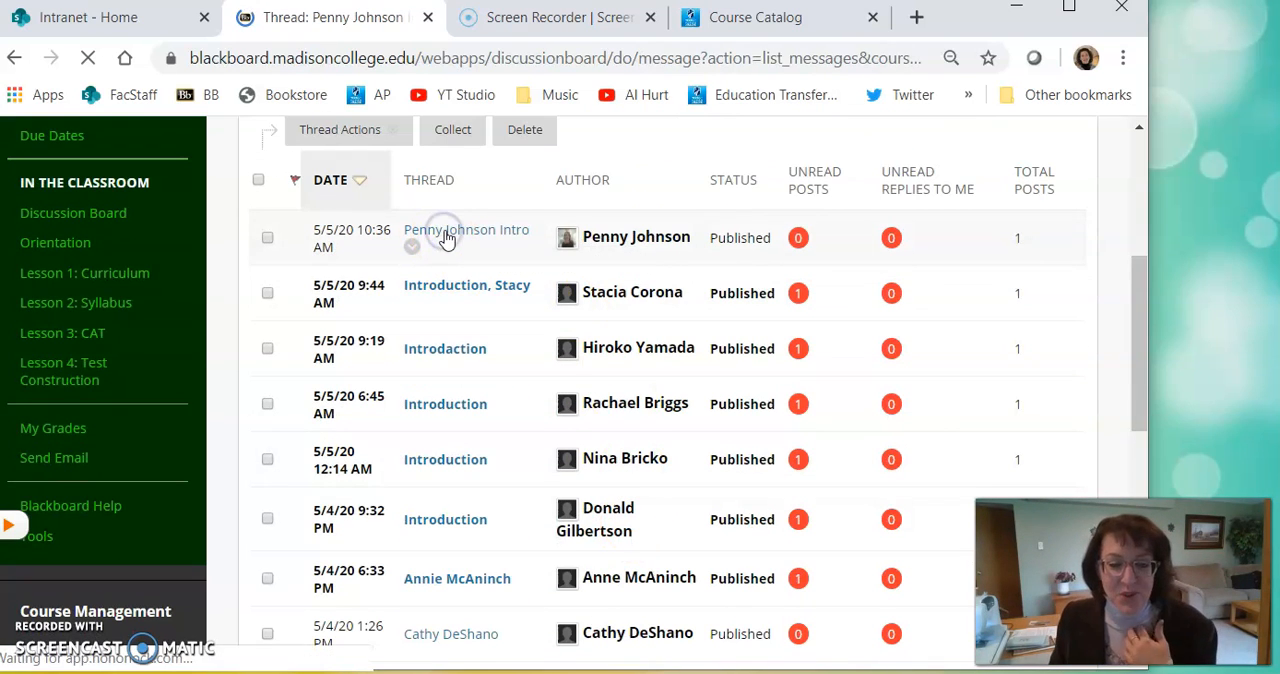
left_click(464, 228)
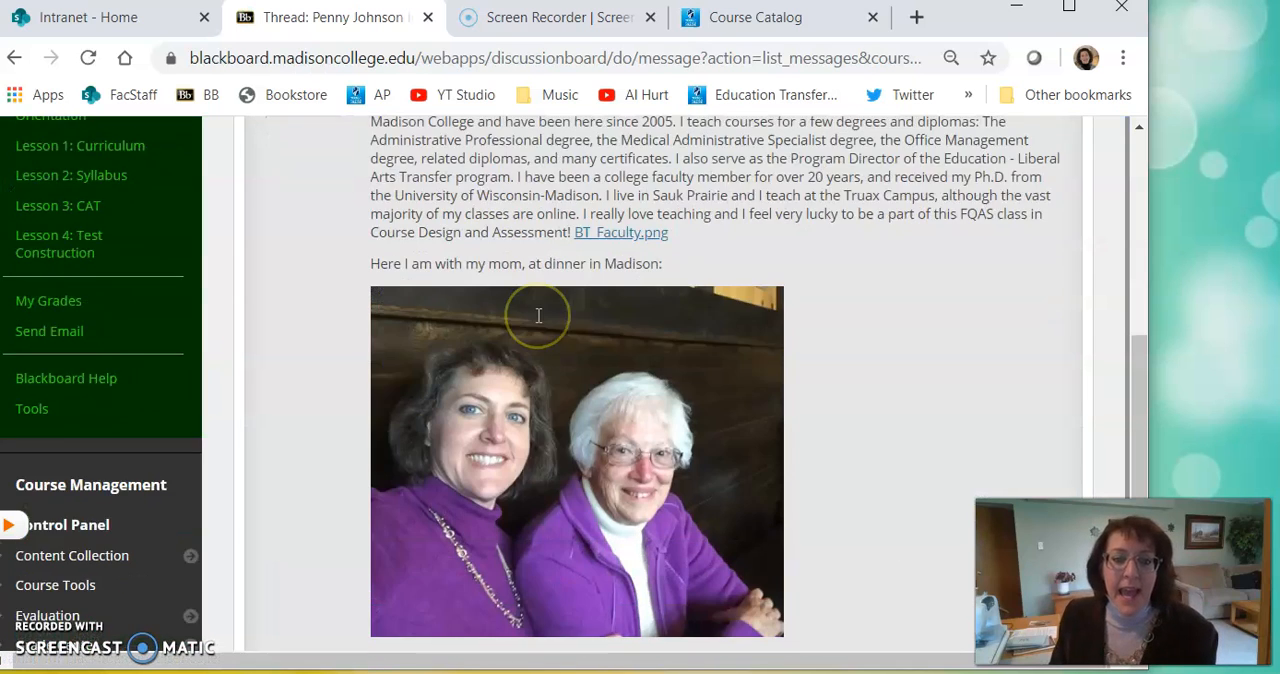
scroll("down", 3)
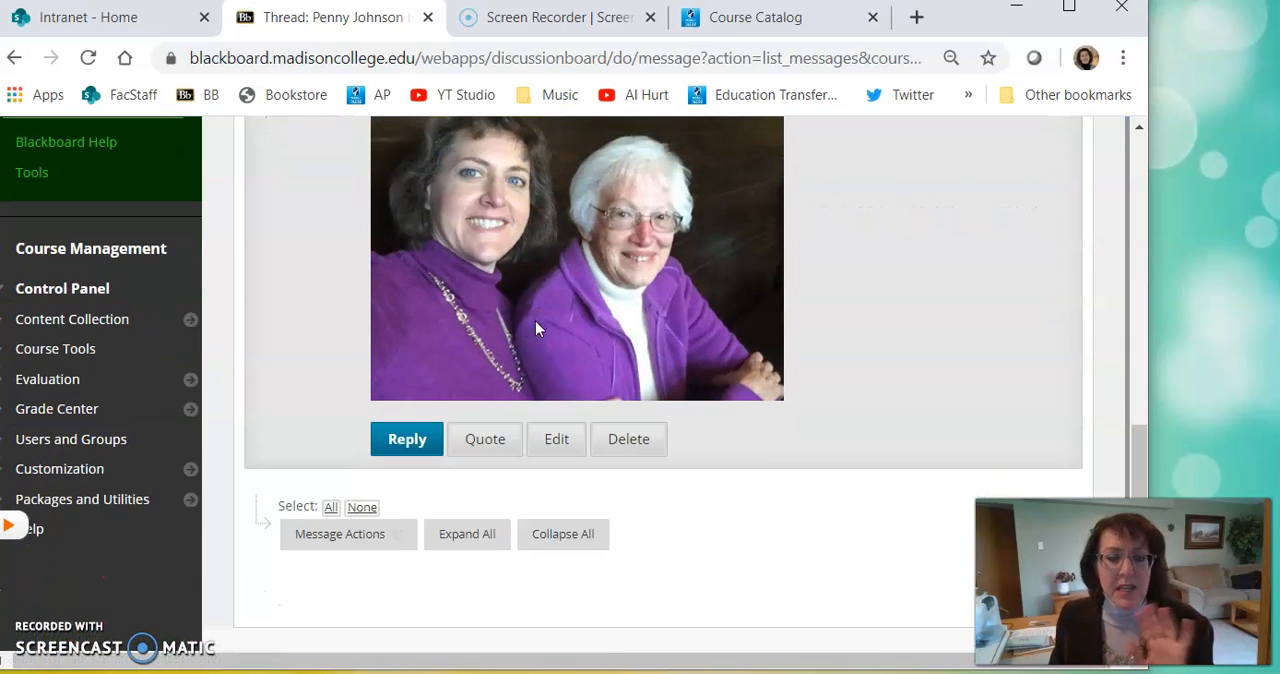
mouse_move(556, 450)
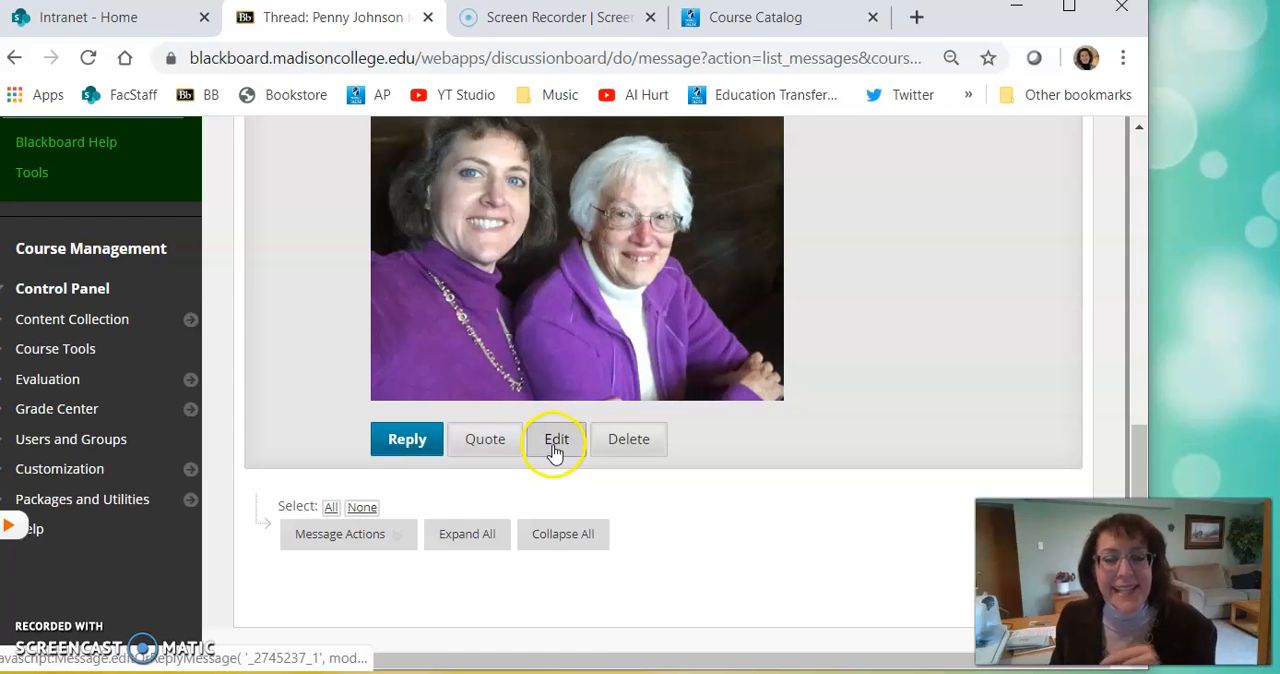
- Edit the intro post, remove the old photo and caption line, and start inserting an image
left_click(552, 440)
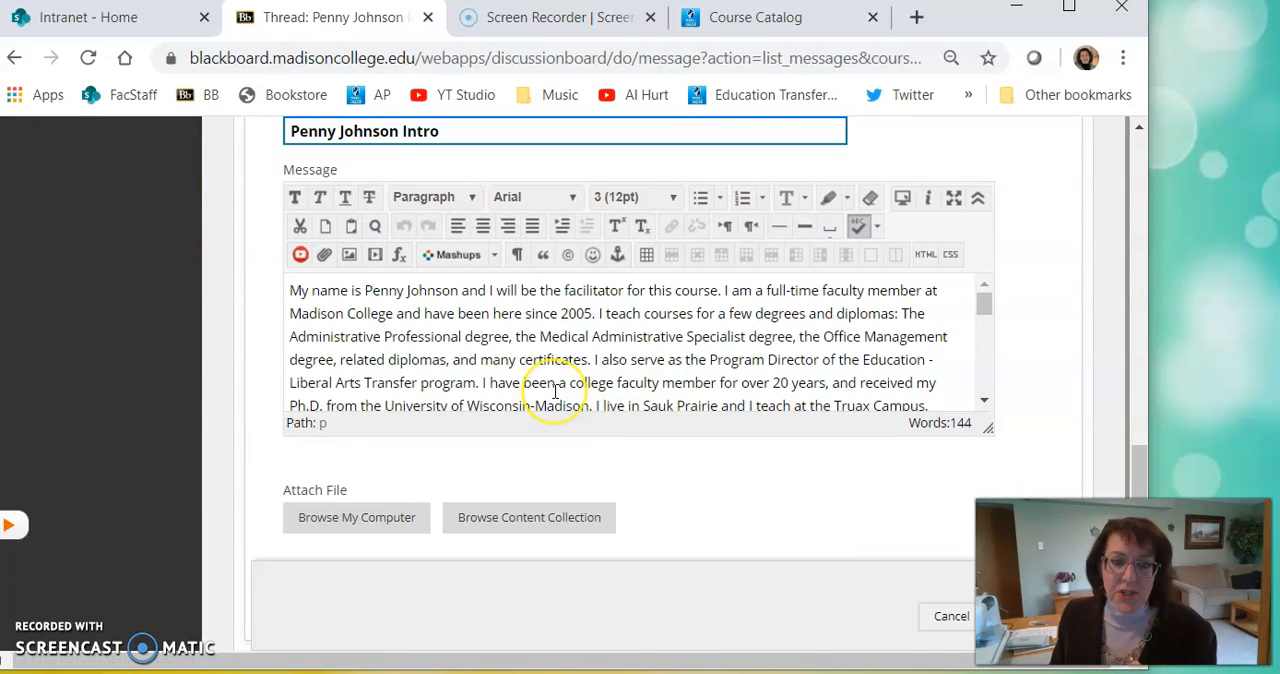
scroll("down", 3)
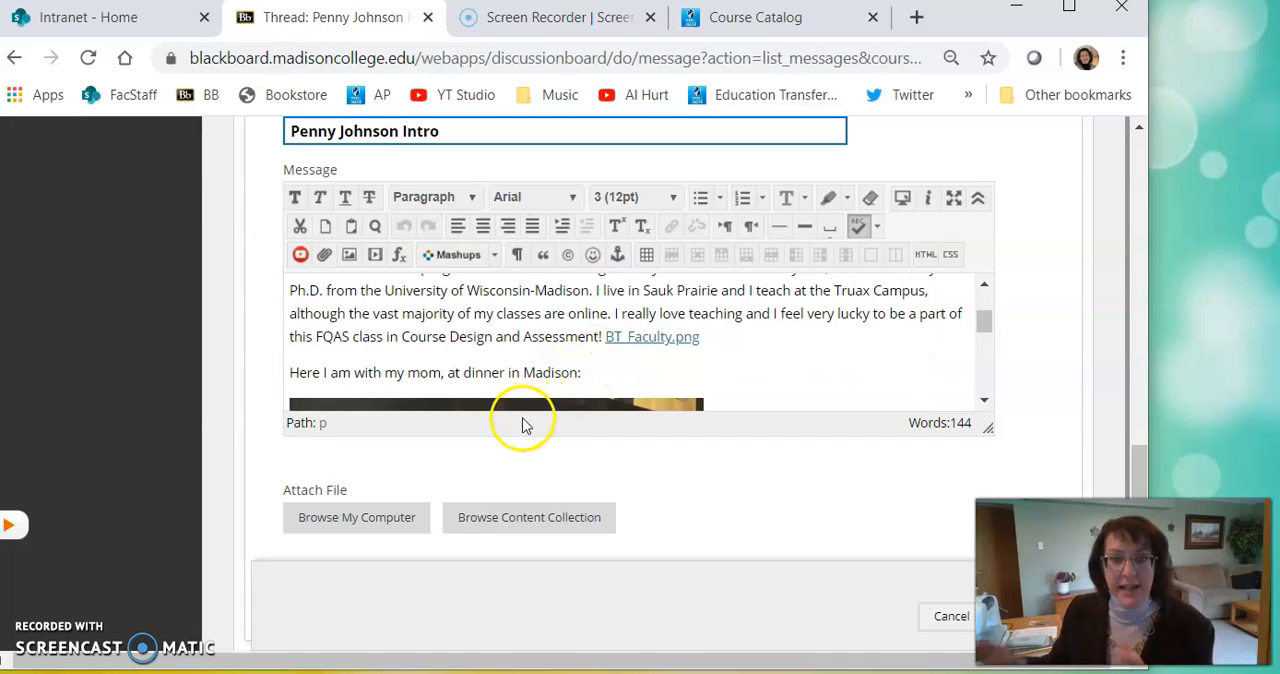
mouse_move(604, 336)
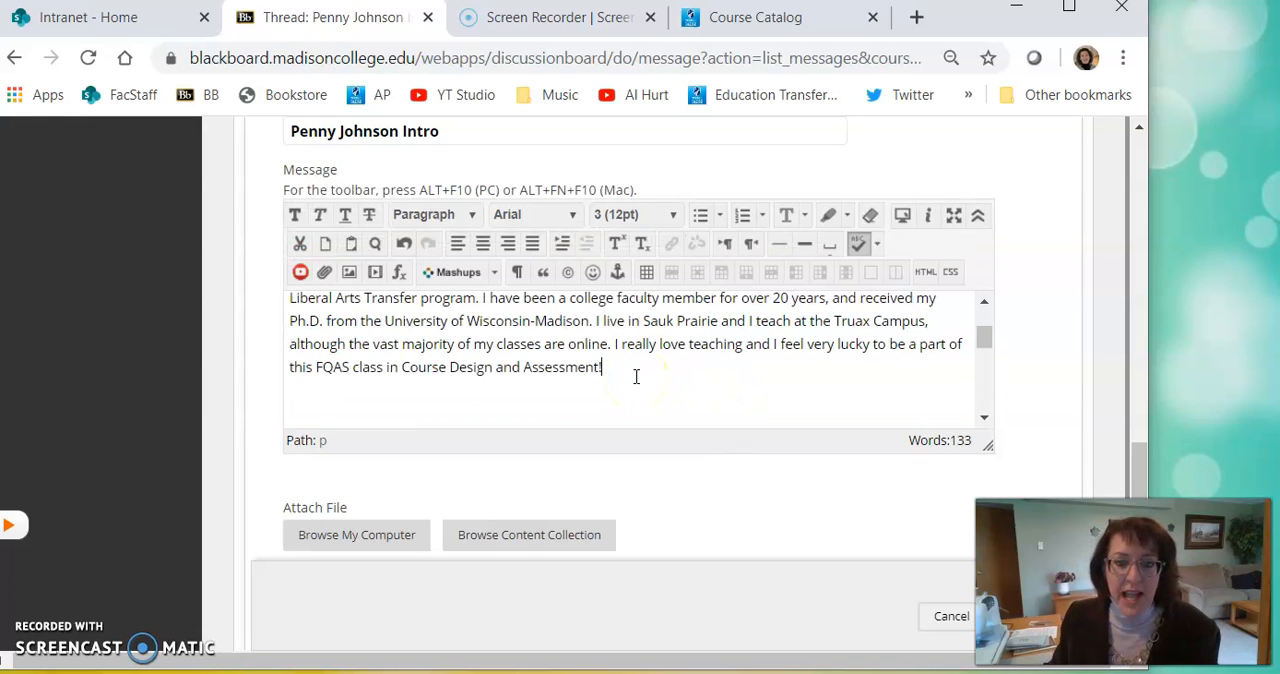
key("Enter")
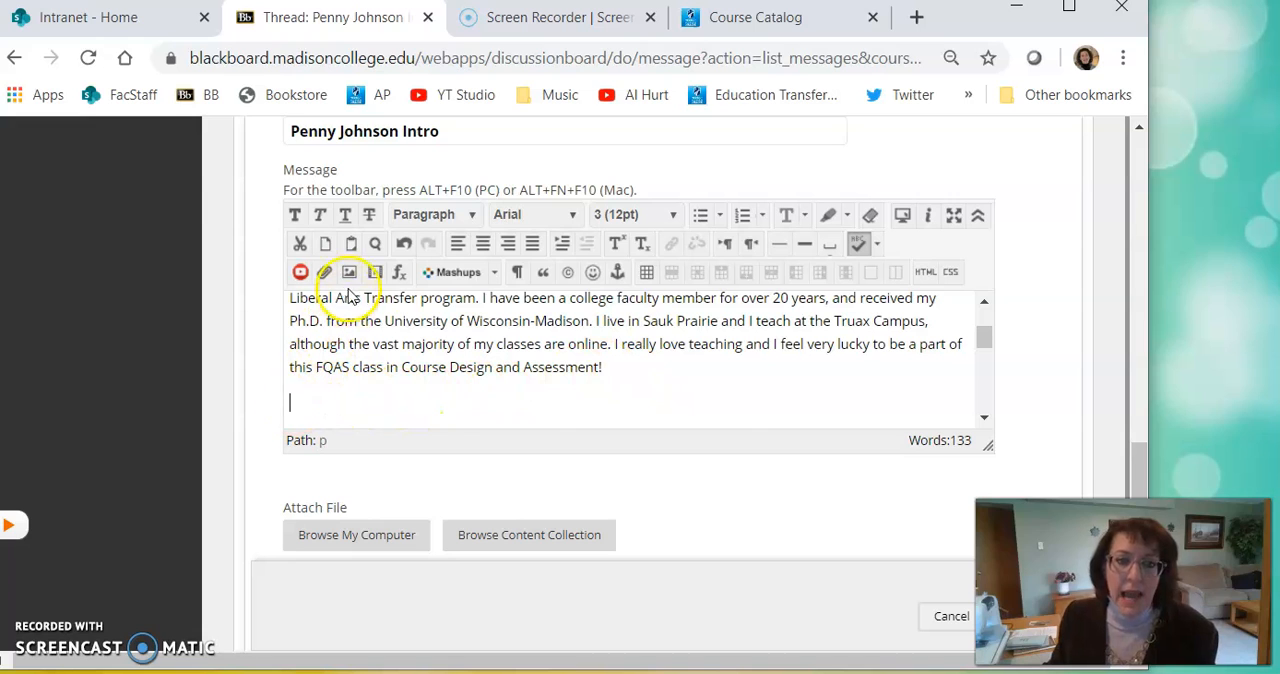
mouse_move(348, 272)
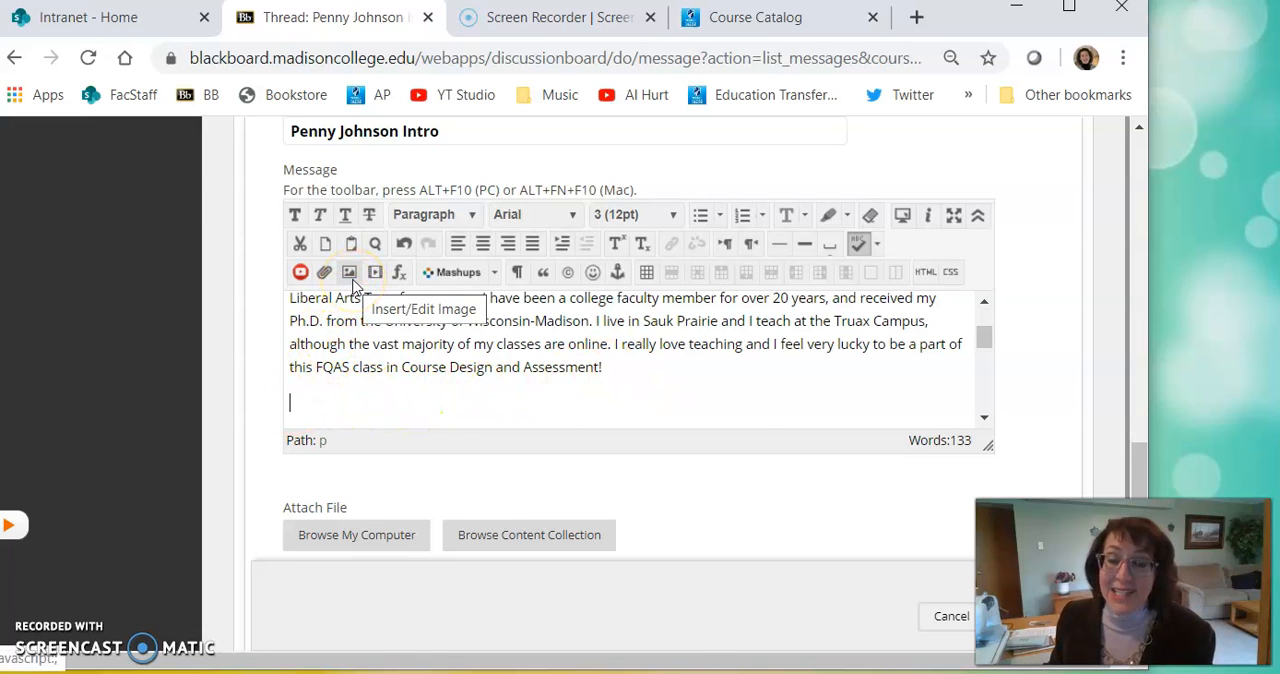
left_click(348, 272)
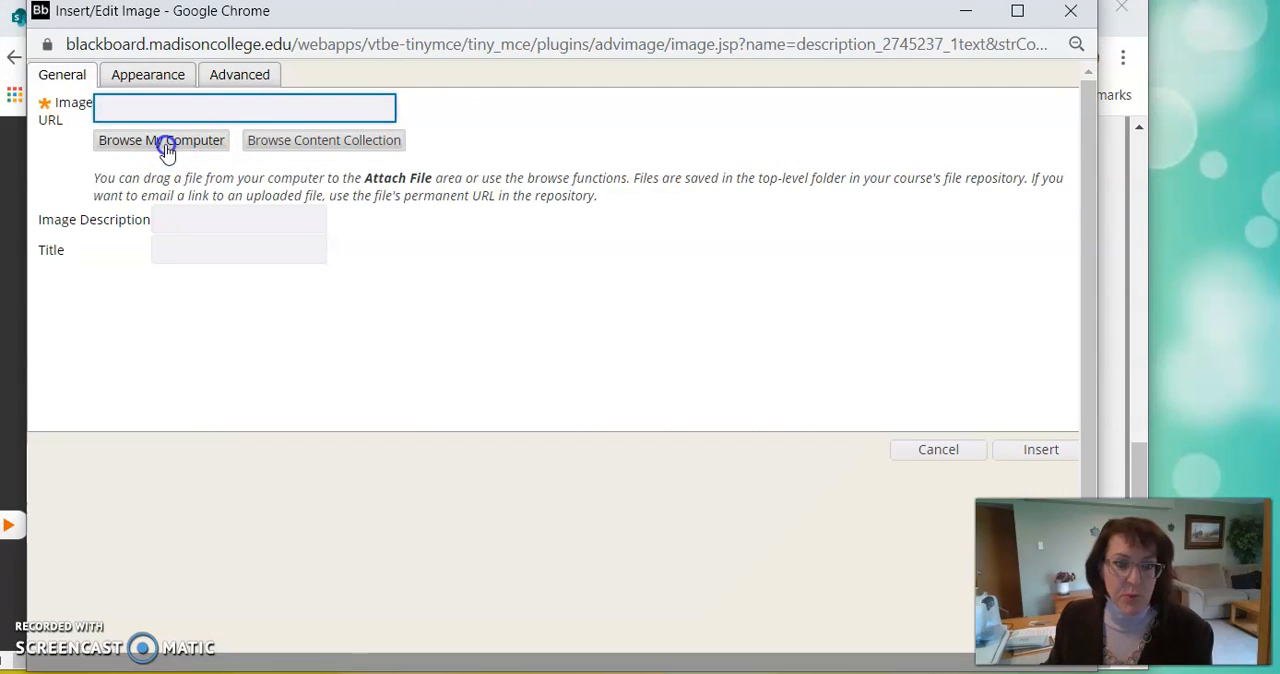
- Attach the Library photo from Pictures, described 'The library at Truax' and titled 'Library'
left_click(160, 140)
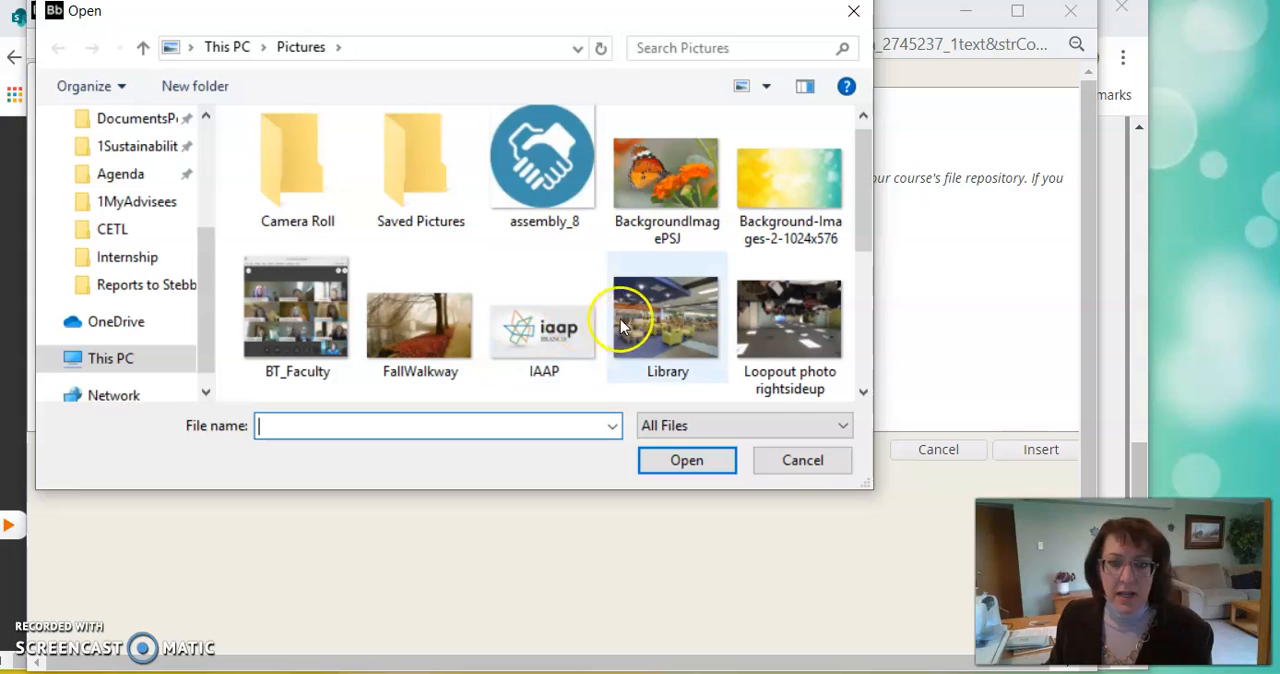
mouse_move(674, 330)
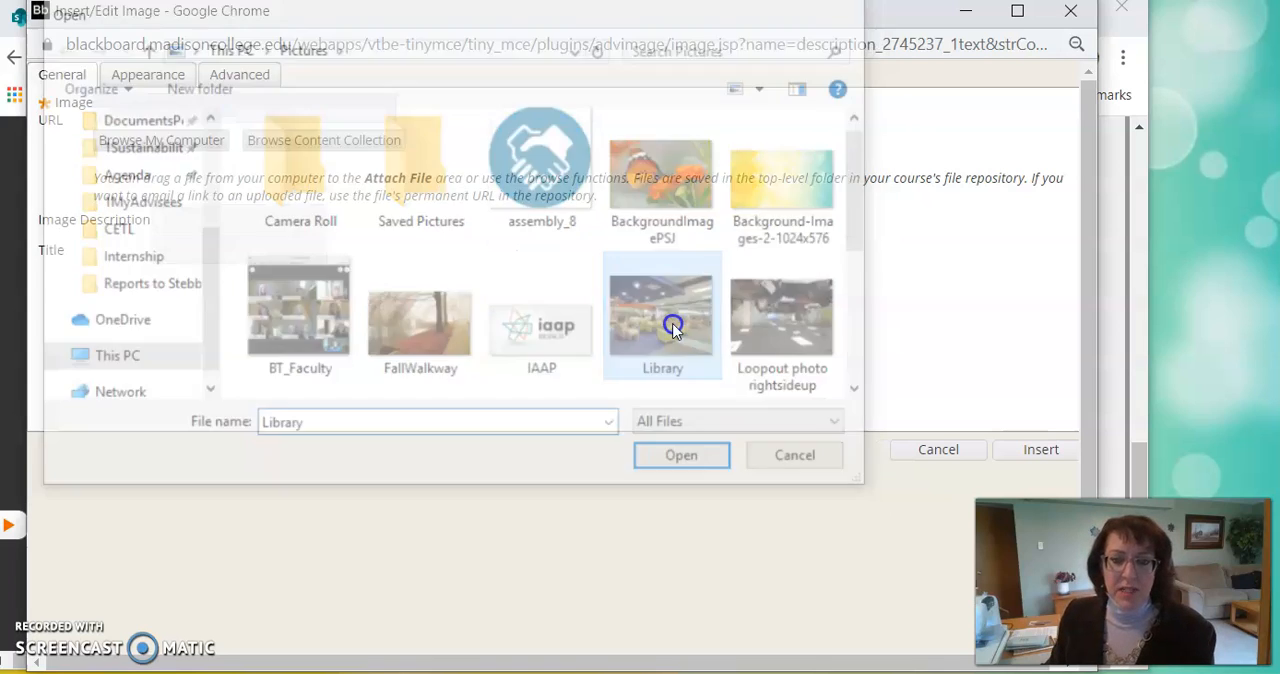
left_click(680, 456)
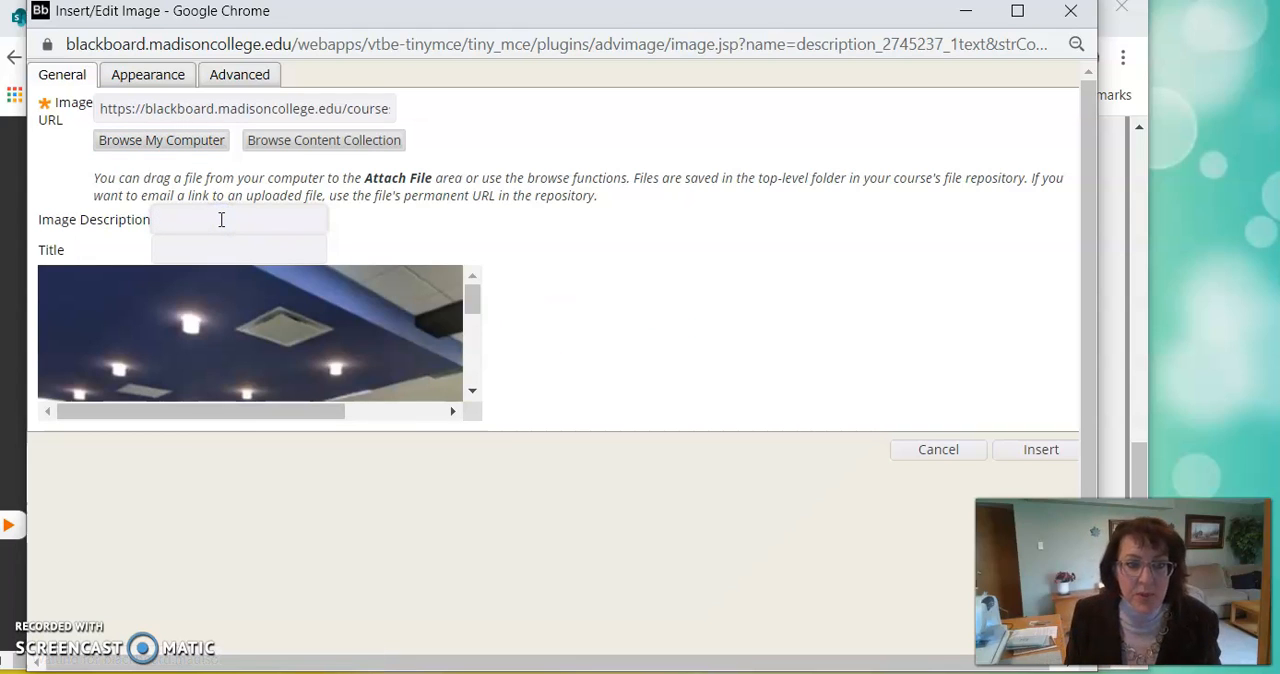
type("The library")
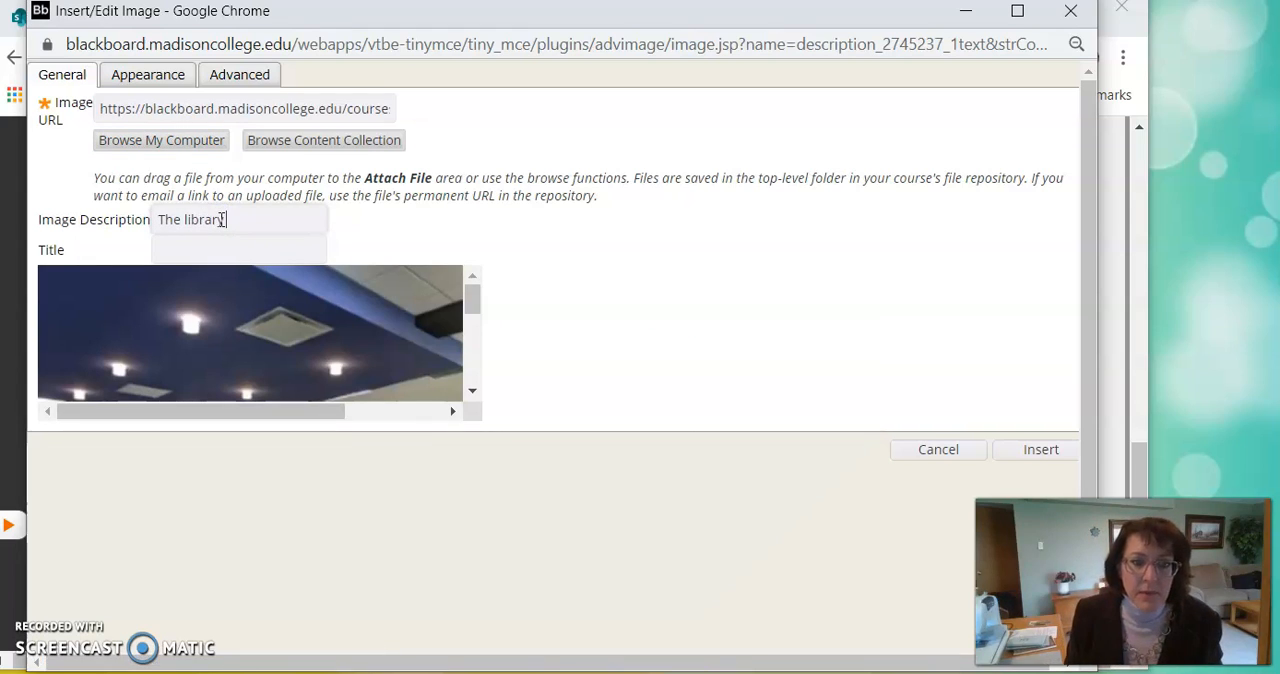
type("at Truax")
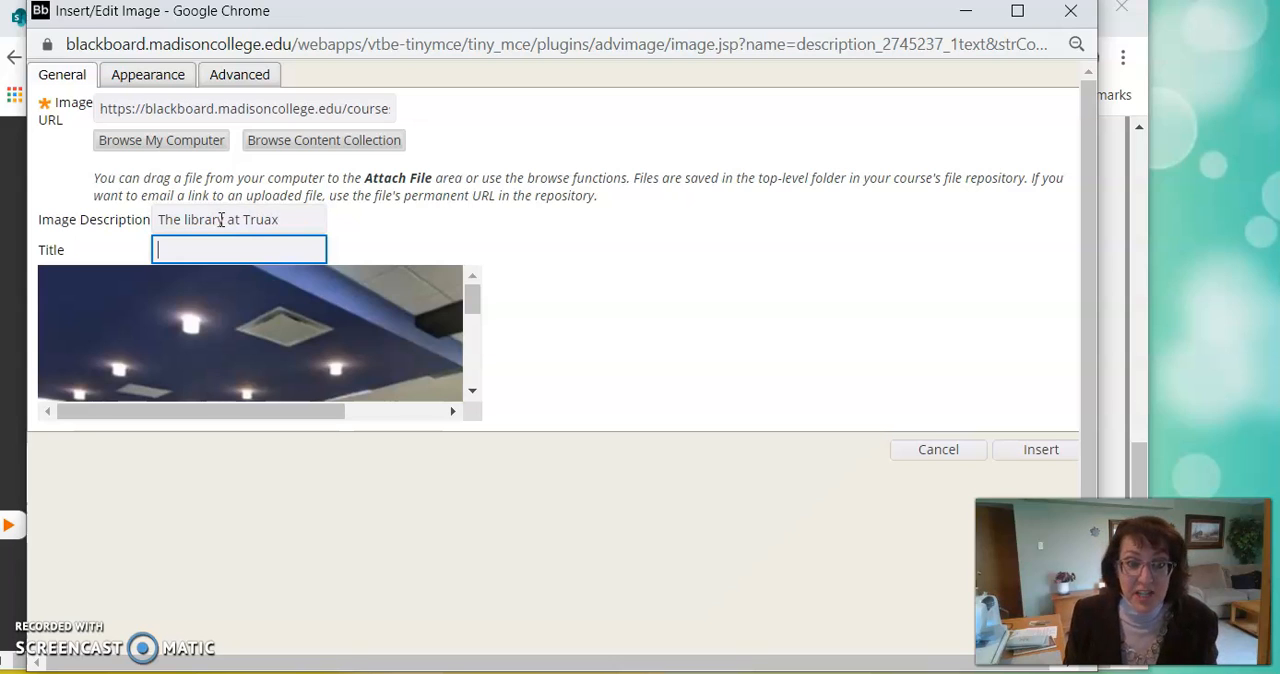
type("Library")
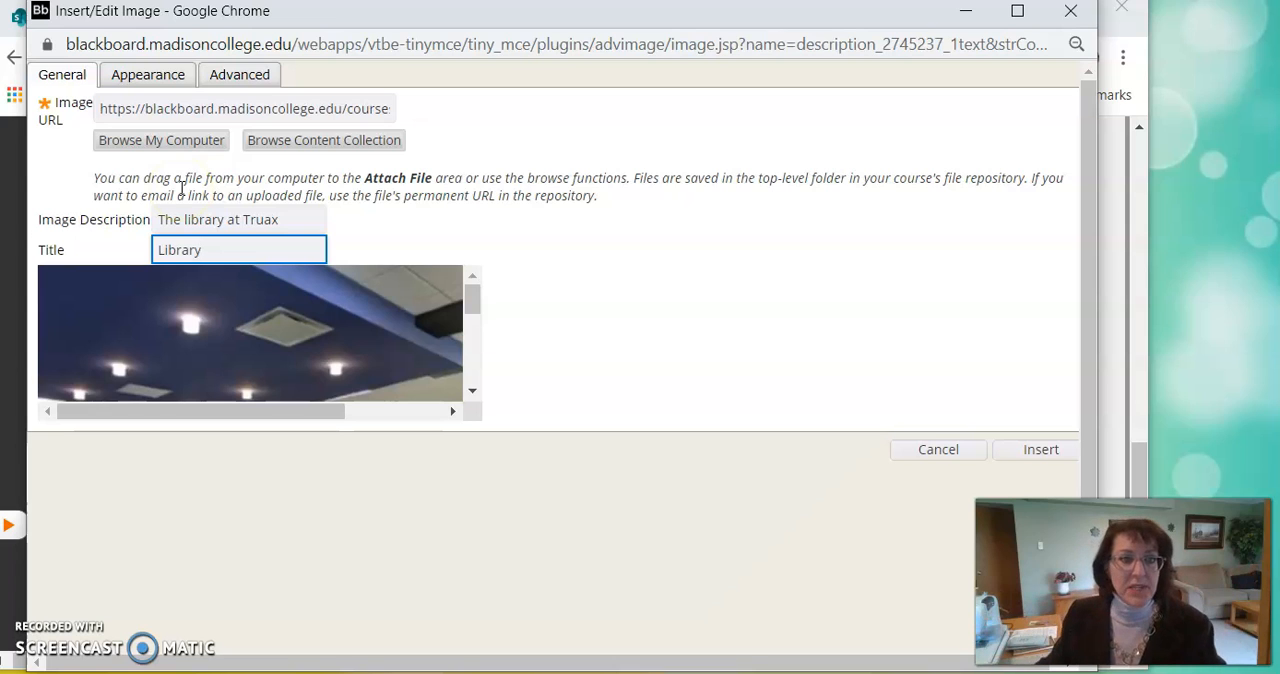
- Resize the image to 250 px wide with Constrain Proportions and insert it into the post
left_click(148, 74)
type("250")
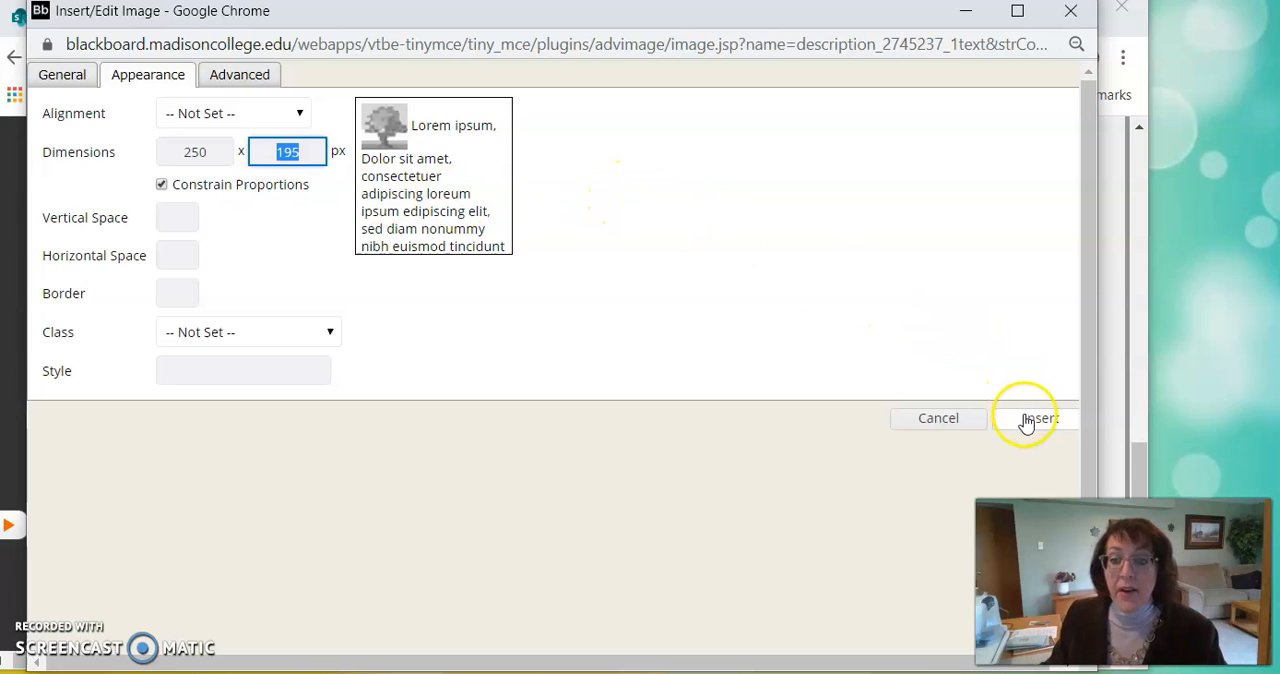
left_click(1028, 418)
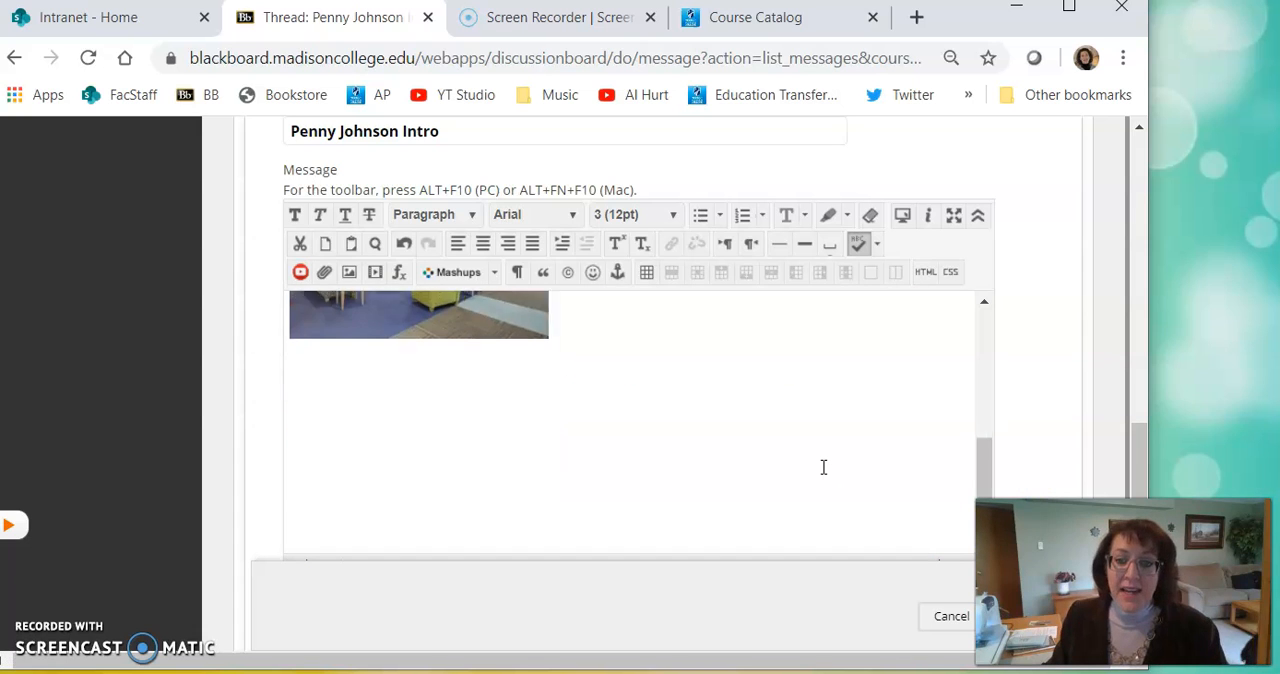
- Submit the edited post and view the thread now ending with the library photo
scroll("down", 3)
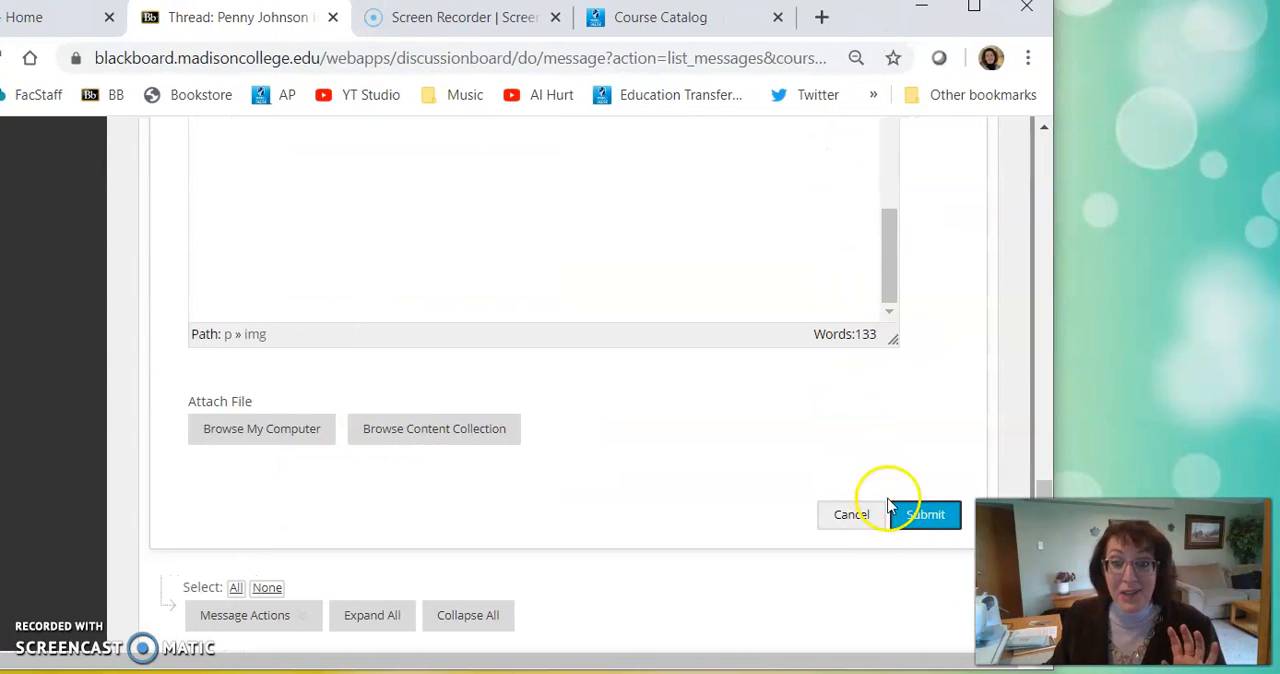
left_click(926, 514)
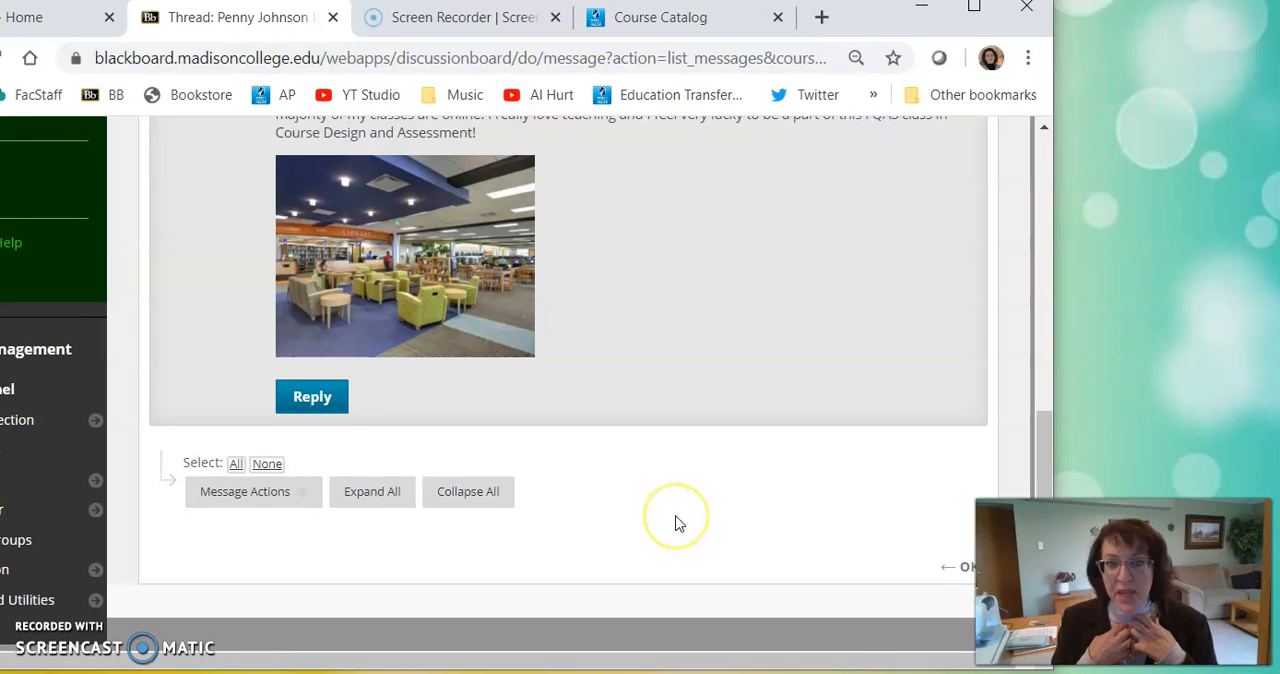
scroll("down", 3)
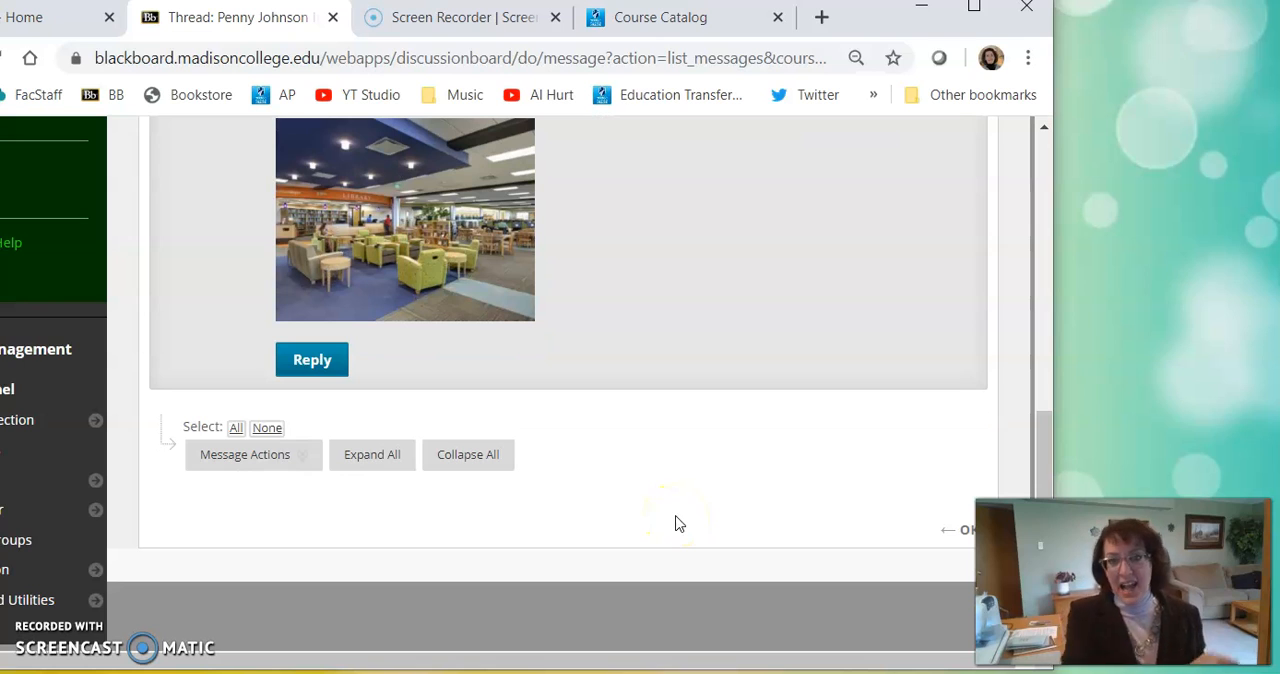